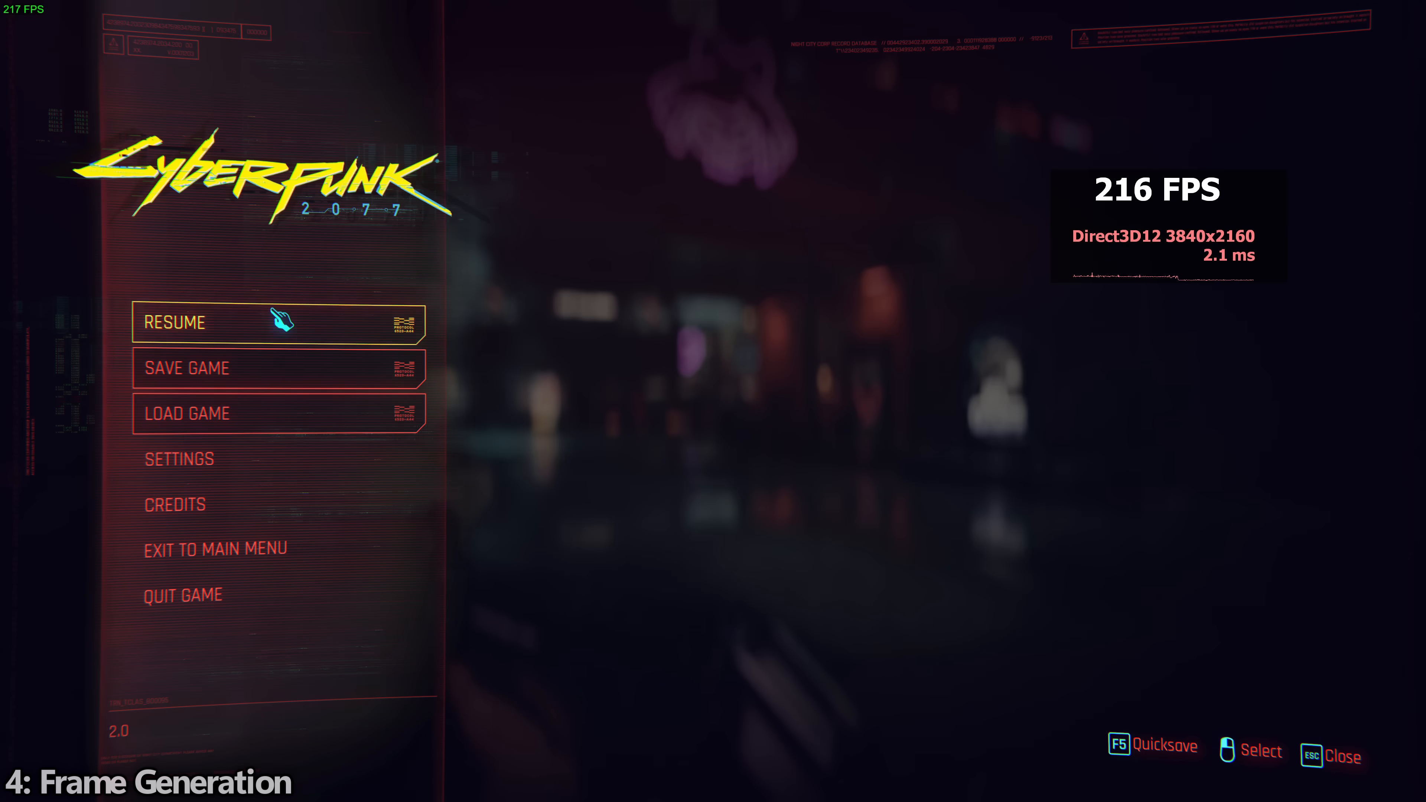
# Step: Resume gameplay from the pause menu, returning to the neon-lit street
pyautogui.click(178, 458)
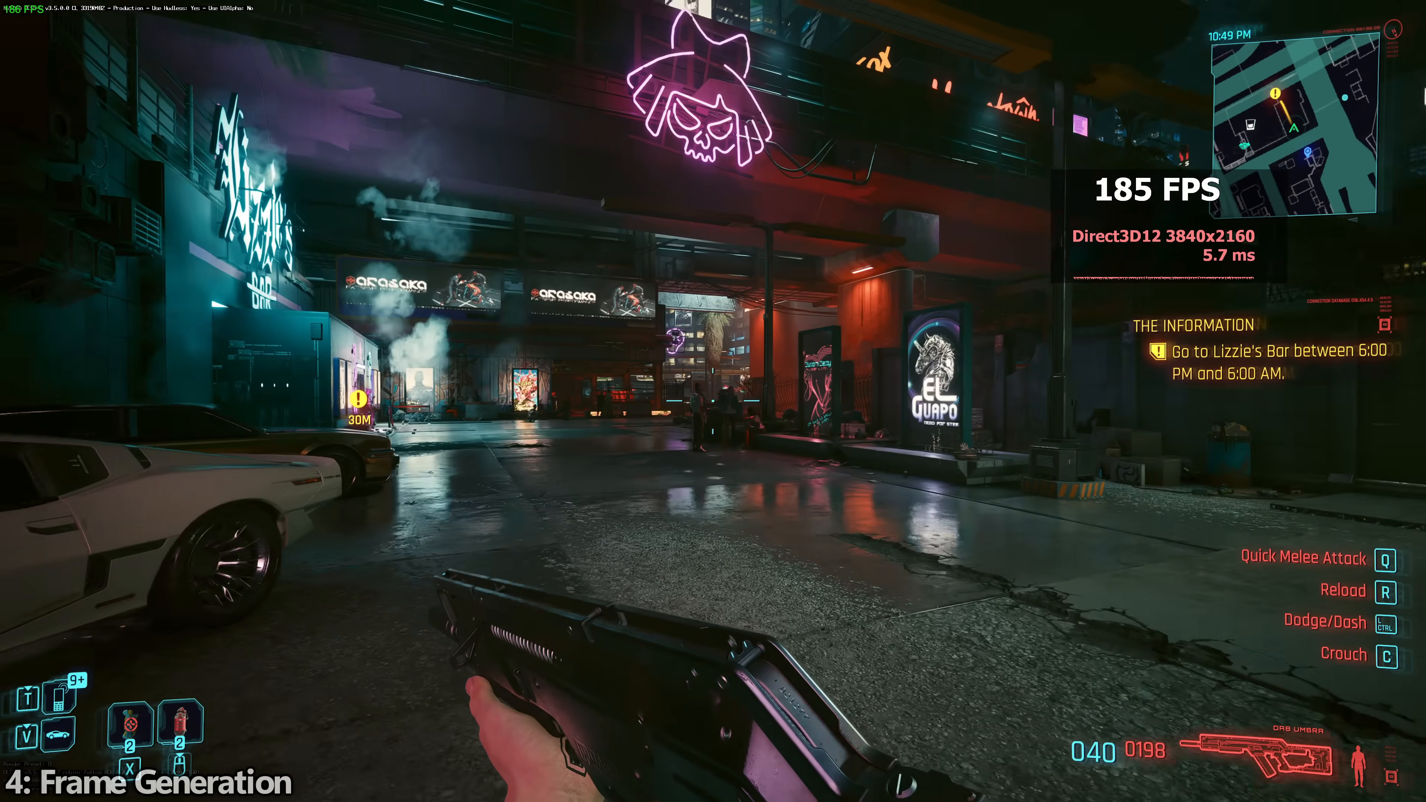
pyautogui.moveTo(713, 401)
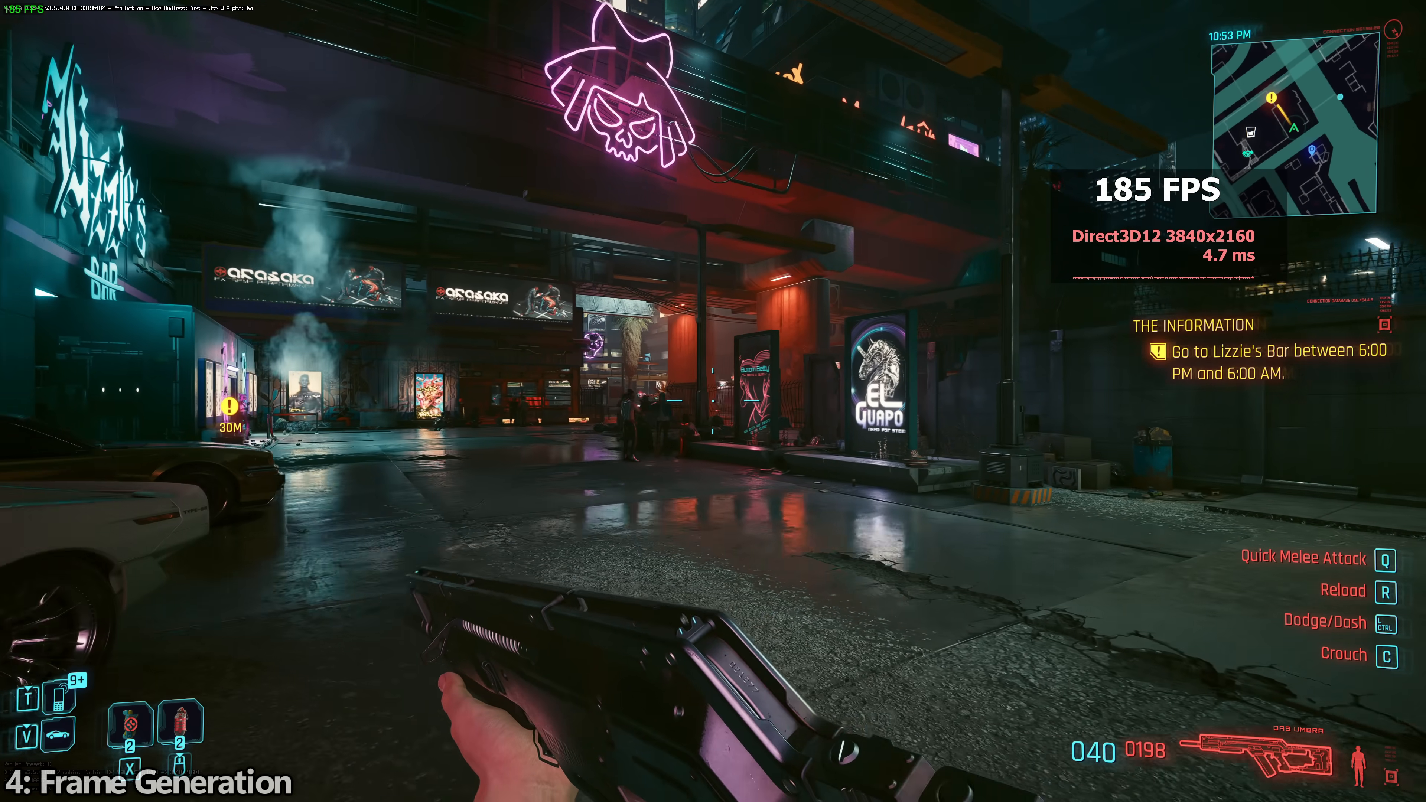
pyautogui.moveTo(713, 401)
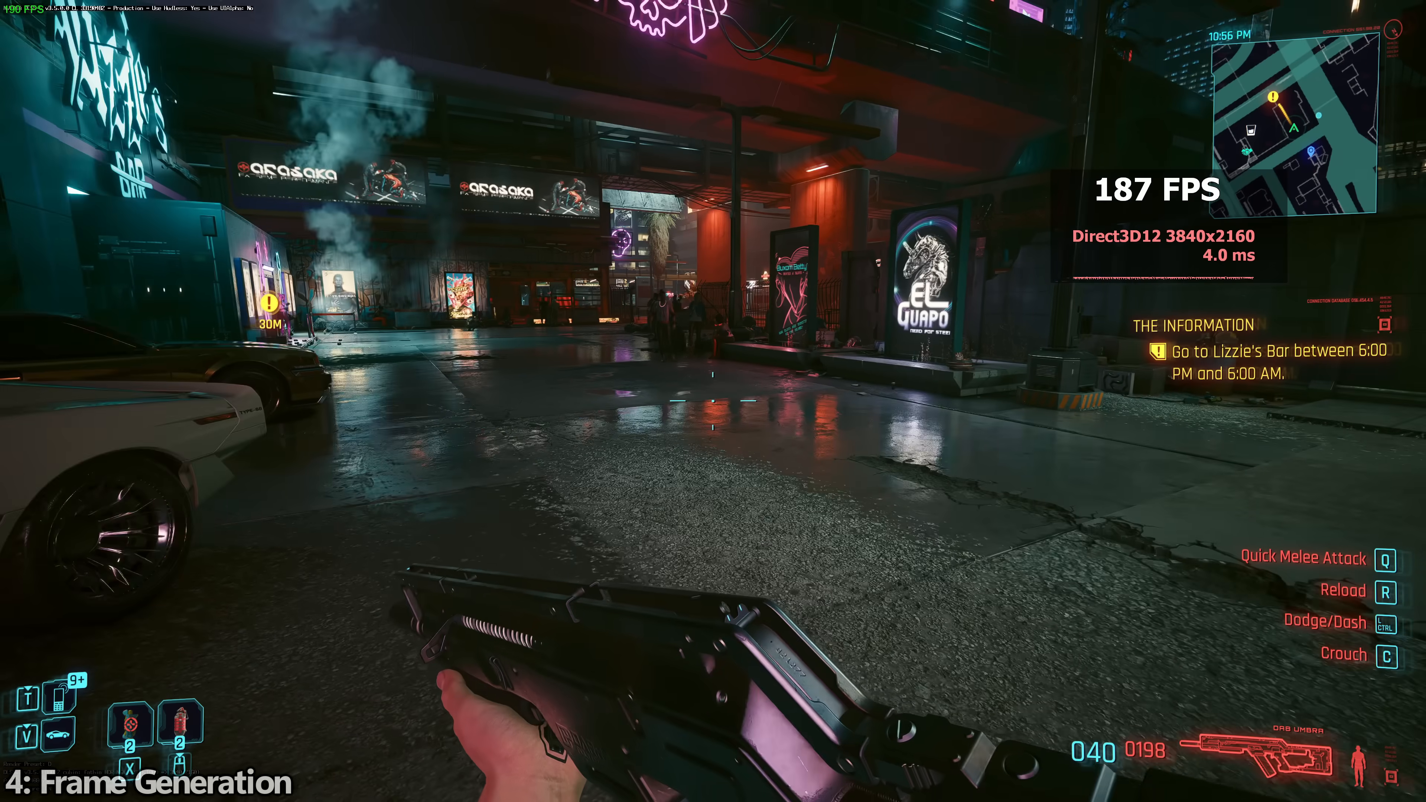
pyautogui.moveTo(713, 401)
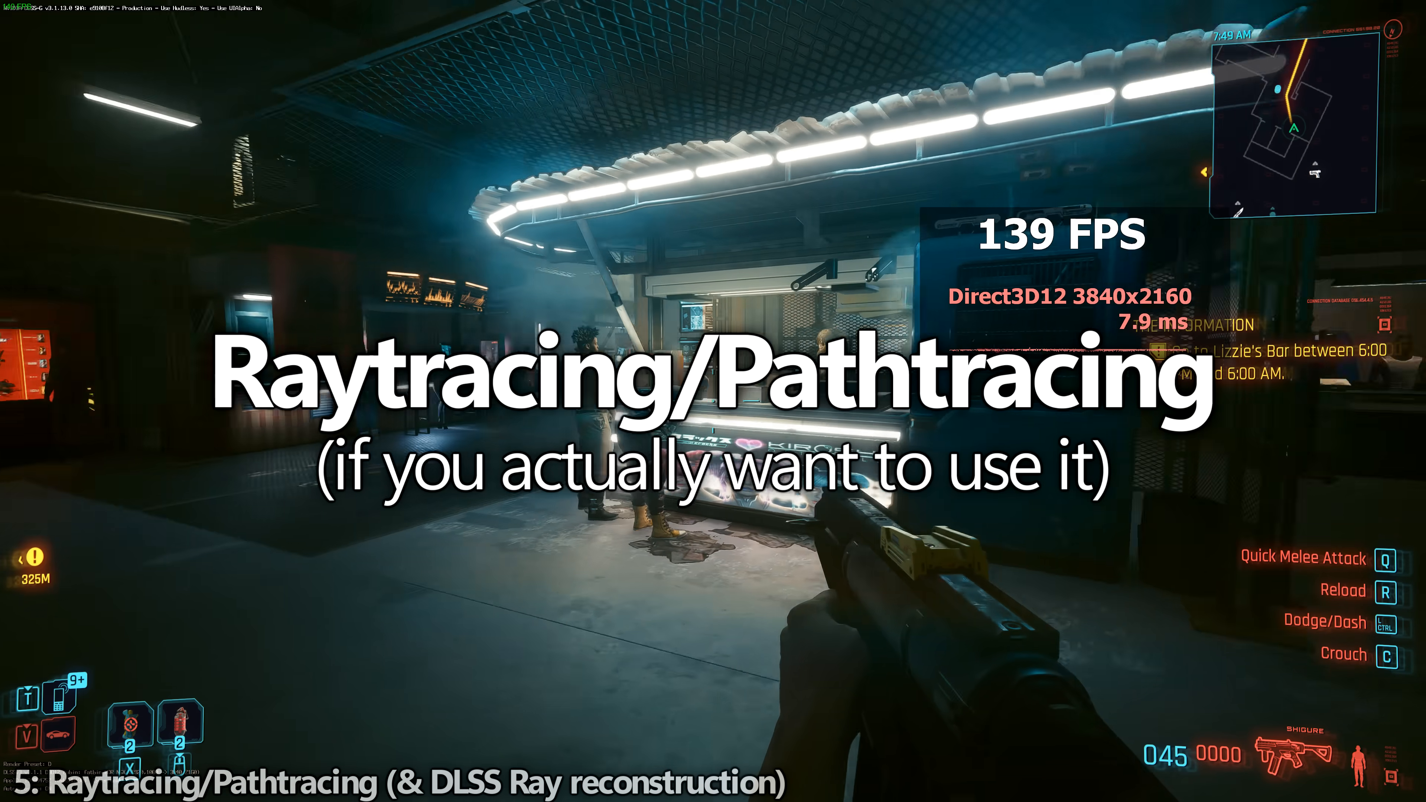
# Step: Bring up the game menu to reach the graphics settings and NVIDIA DLSS section
pyautogui.press('Escape')
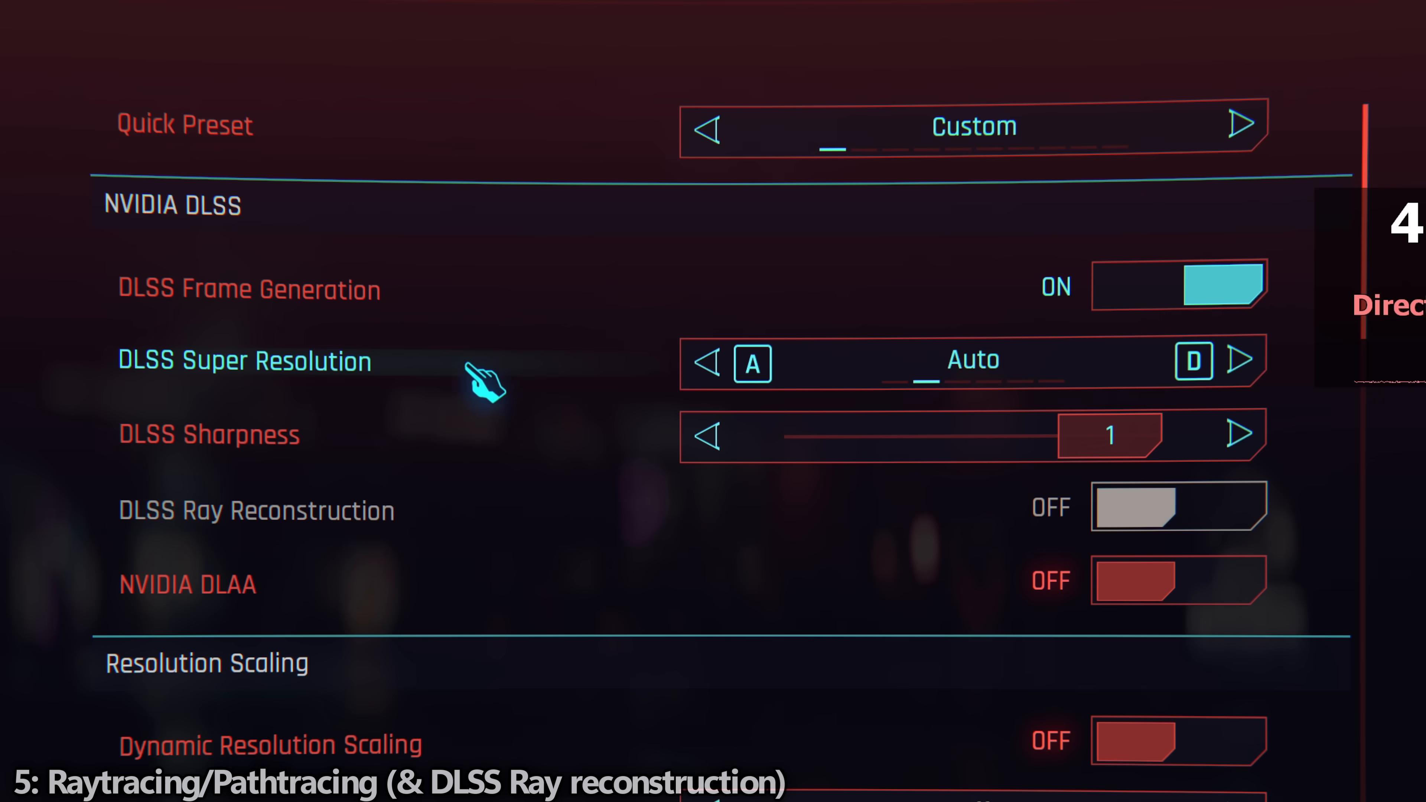
pyautogui.moveTo(364, 396)
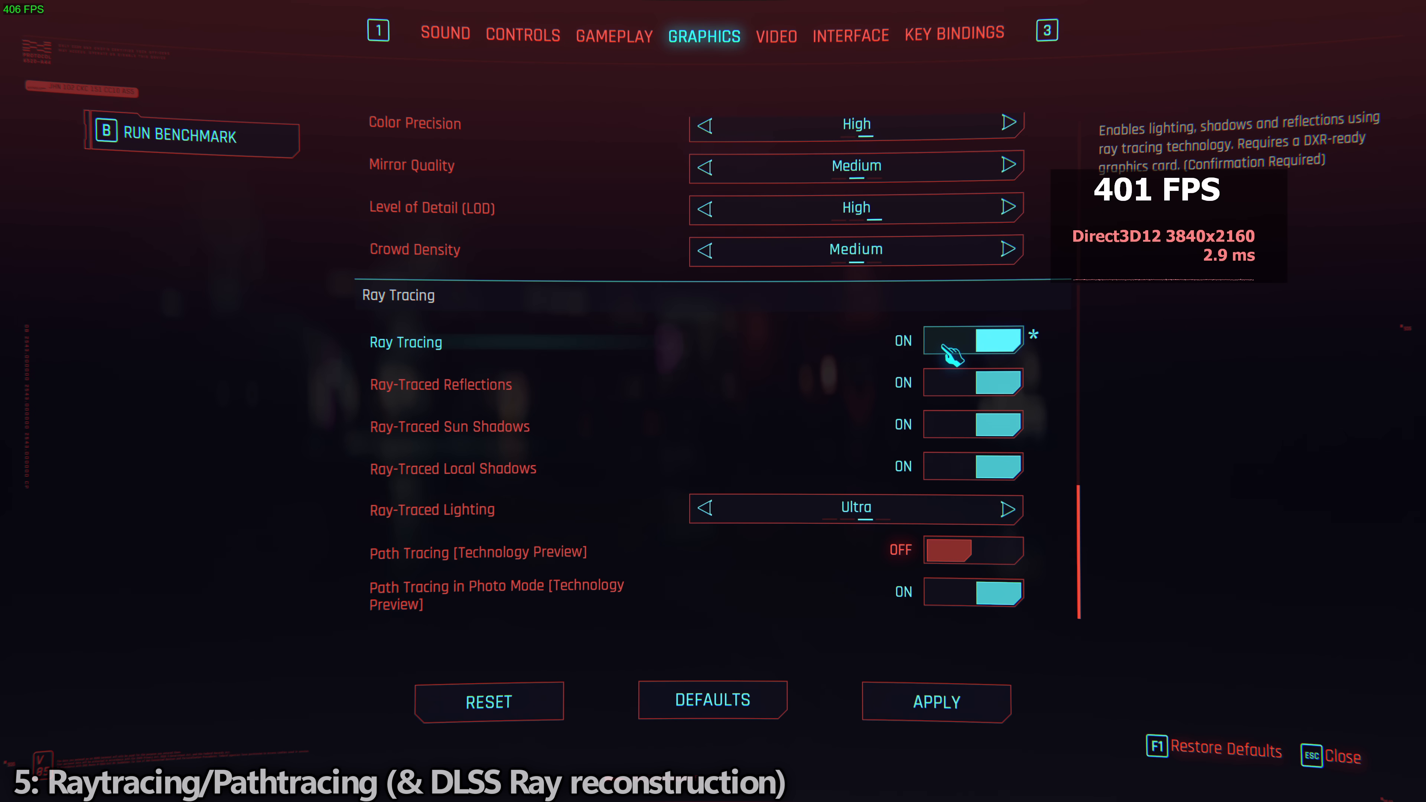
pyautogui.moveTo(582, 552)
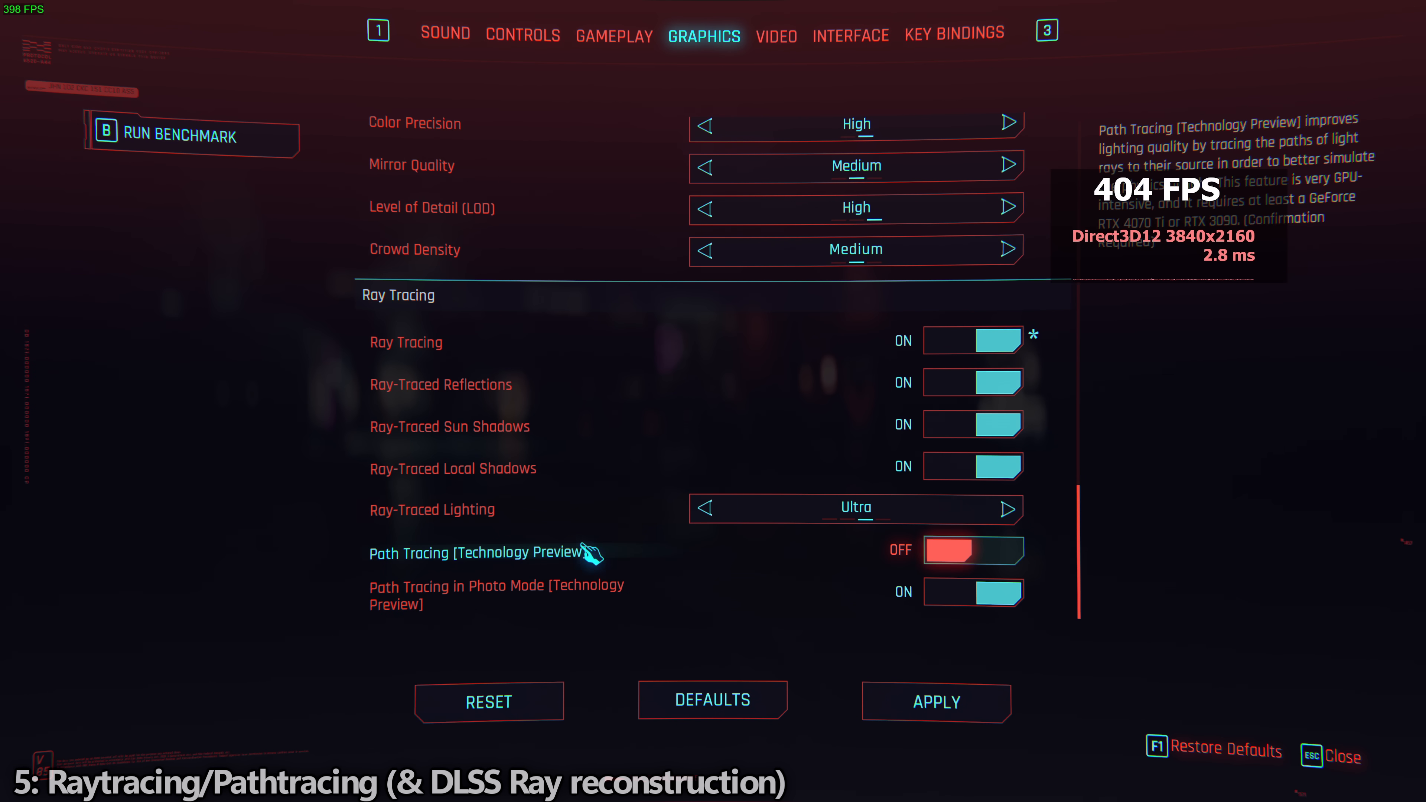
# Step: Enable Path Tracing (Technology Preview), confirm its warning, and switch DLSS Ray Reconstruction on
pyautogui.click(972, 550)
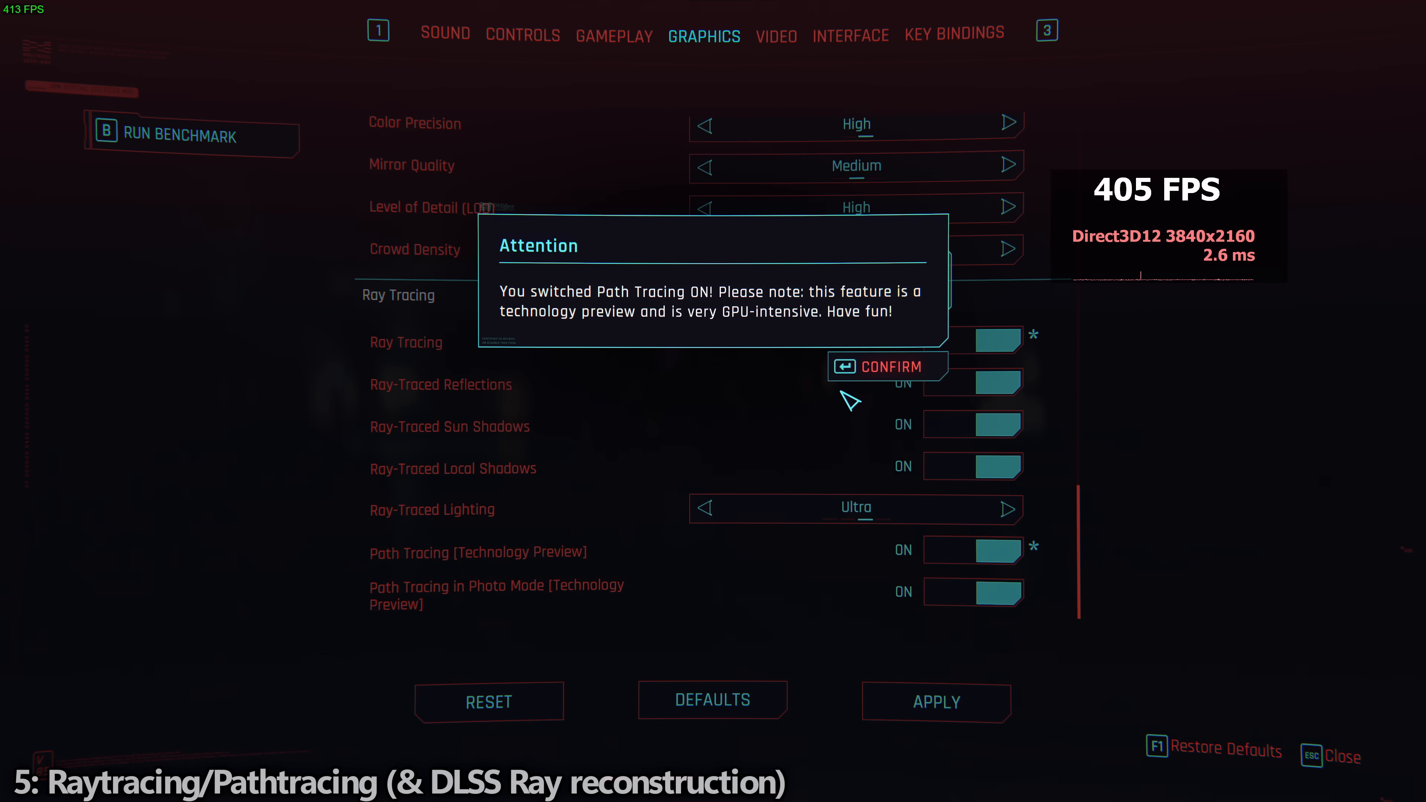
pyautogui.click(884, 366)
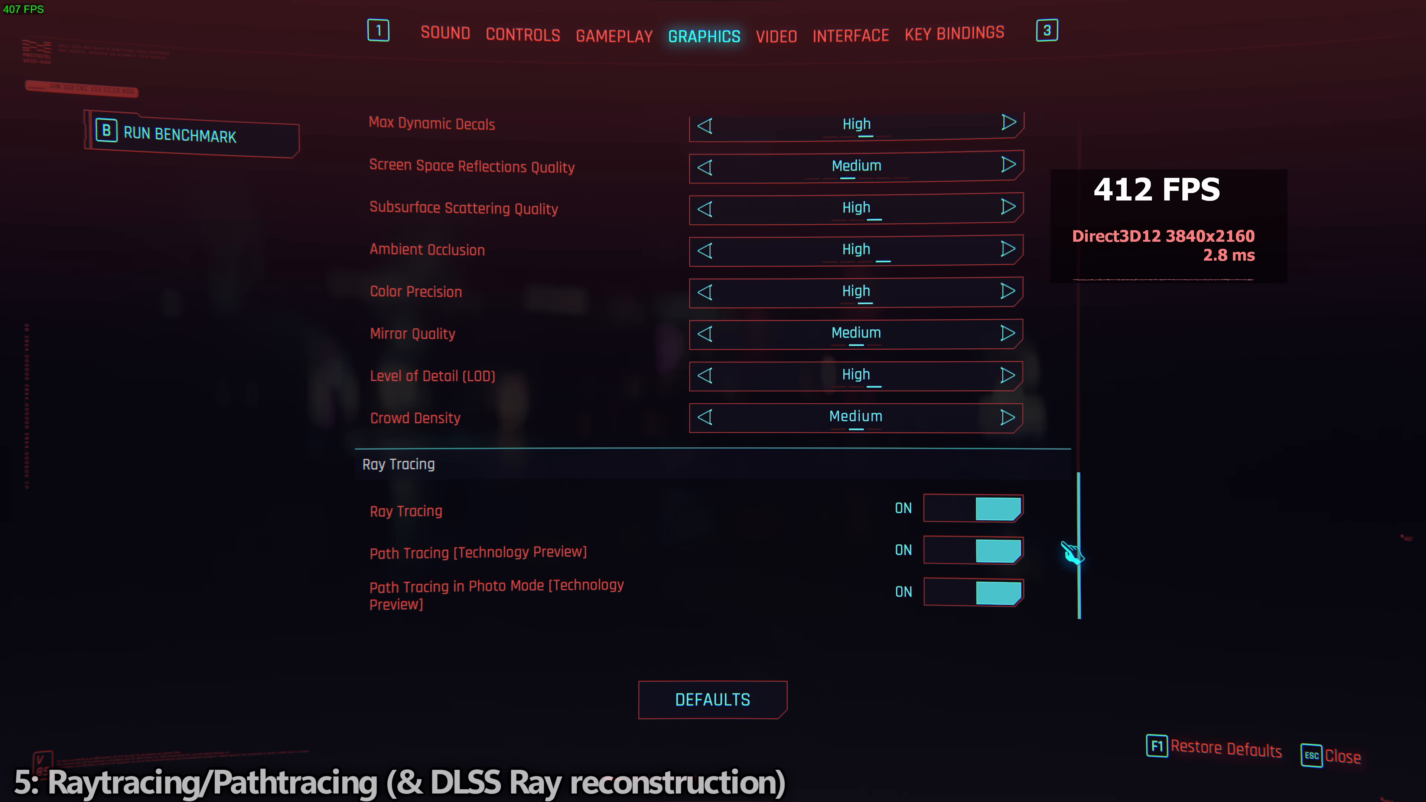
pyautogui.scroll(3)
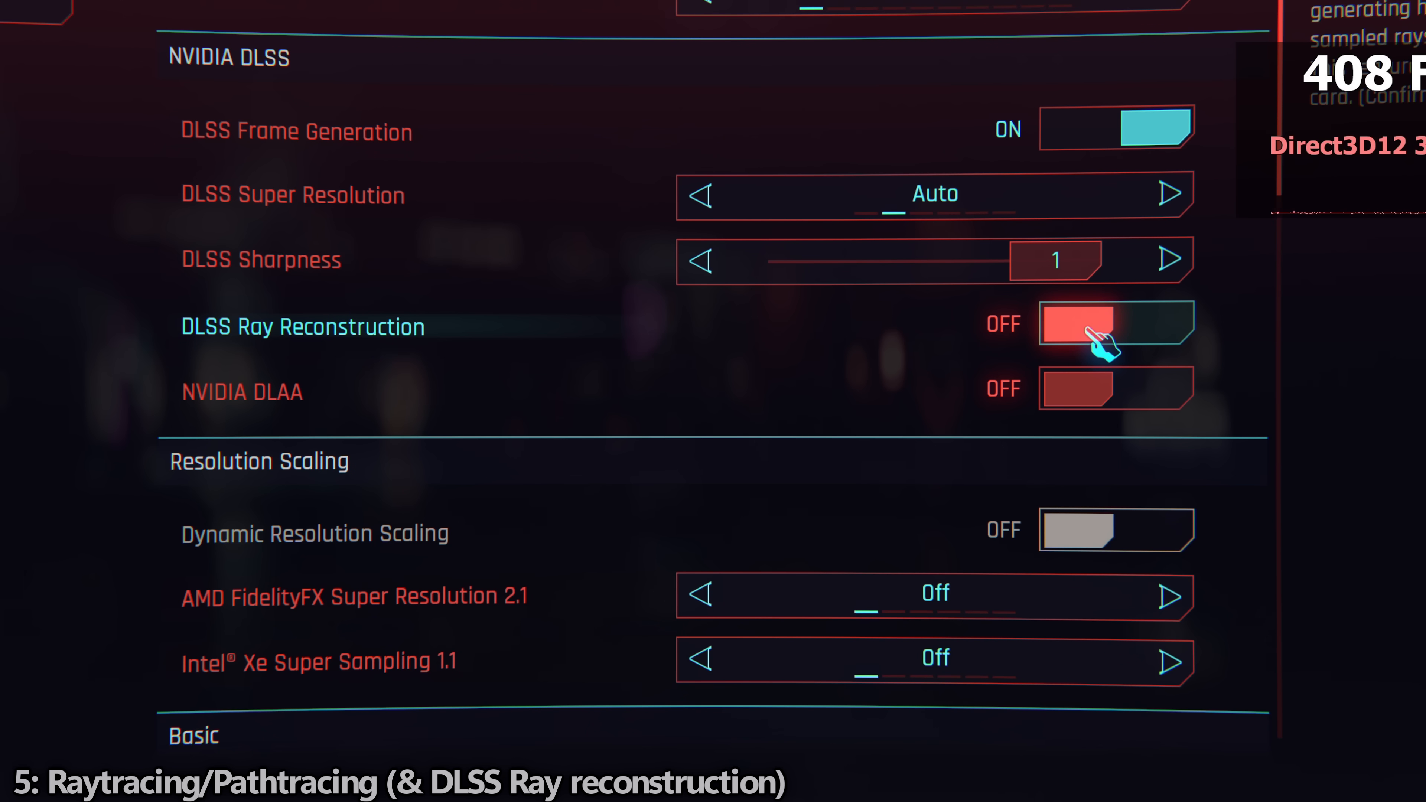
pyautogui.click(1116, 324)
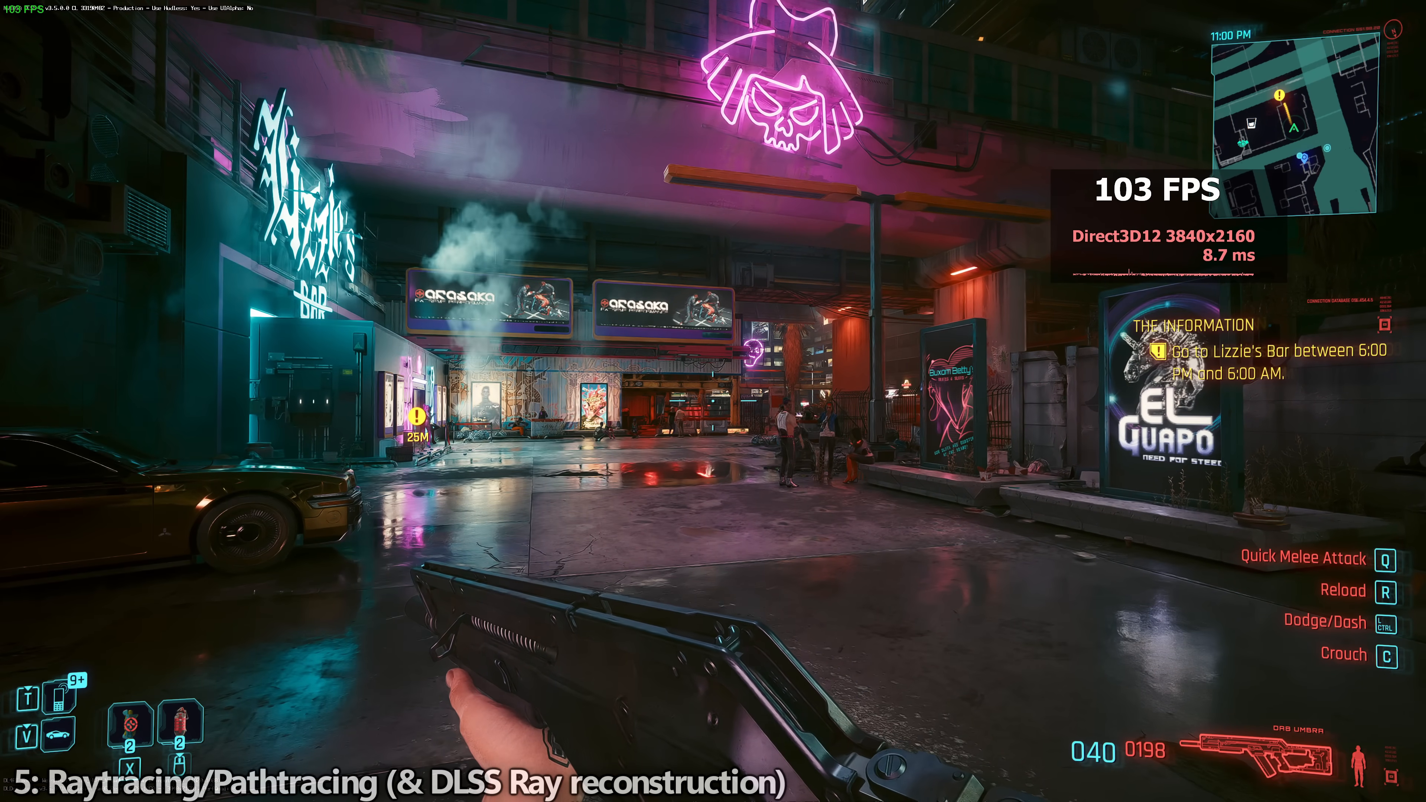
pyautogui.moveTo(713, 401)
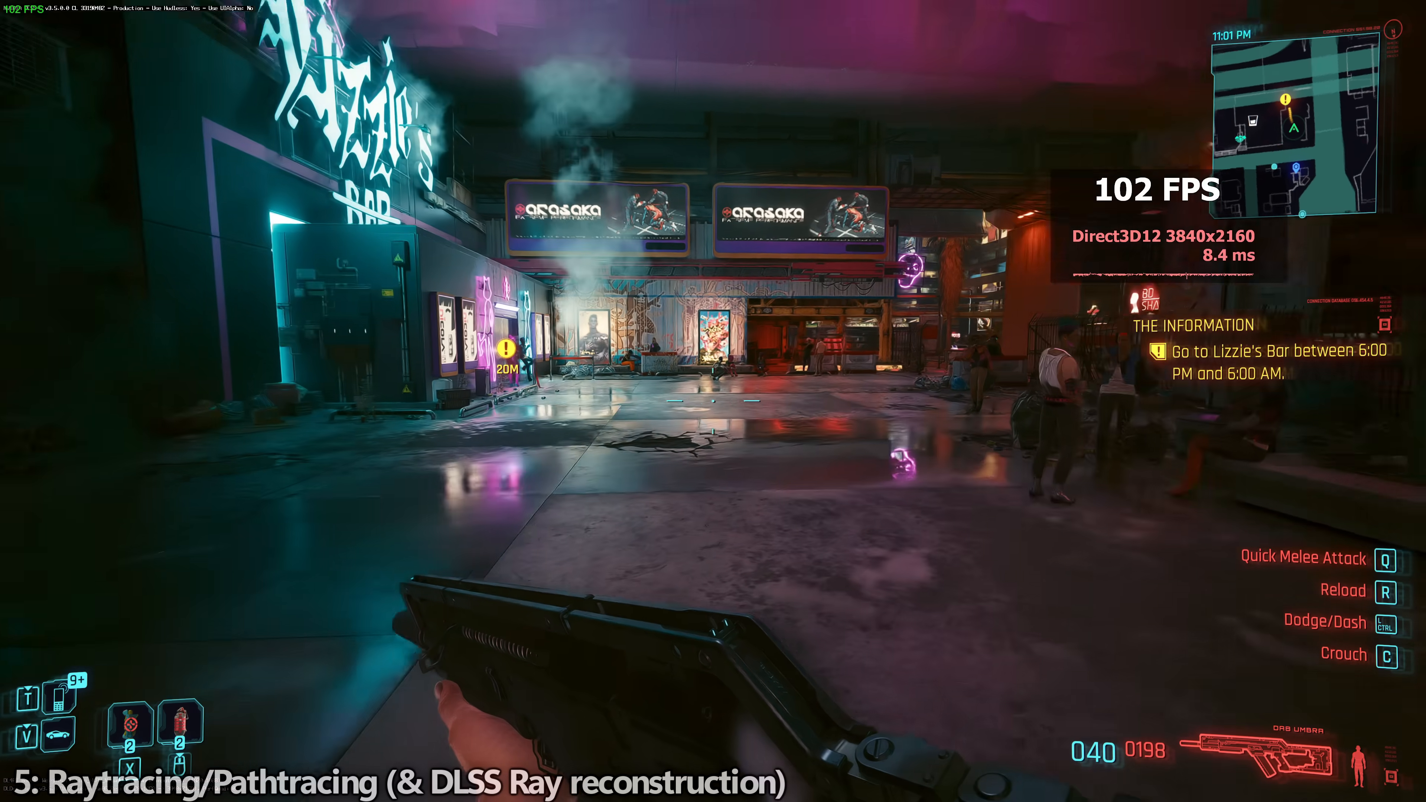
pyautogui.moveTo(713, 401)
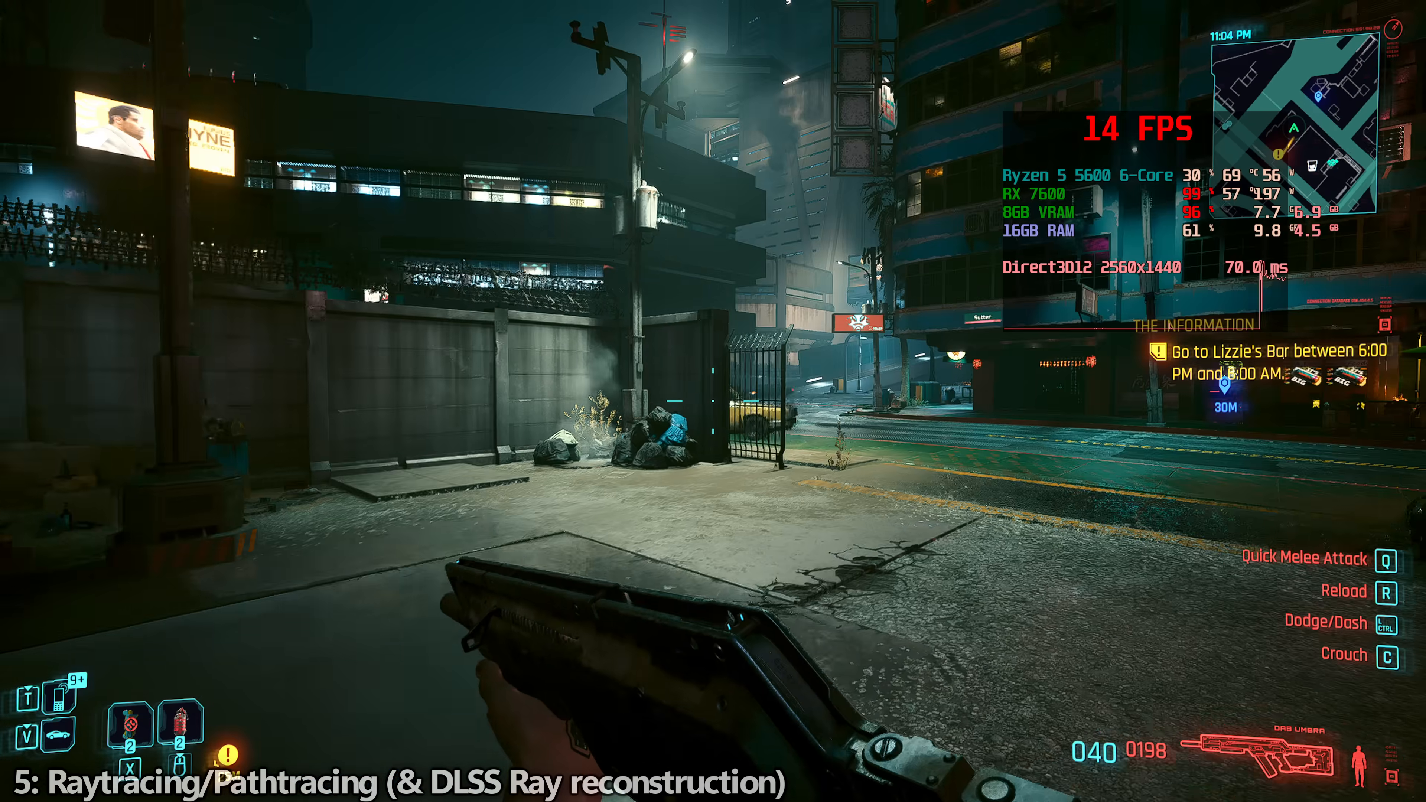
pyautogui.moveTo(713, 401)
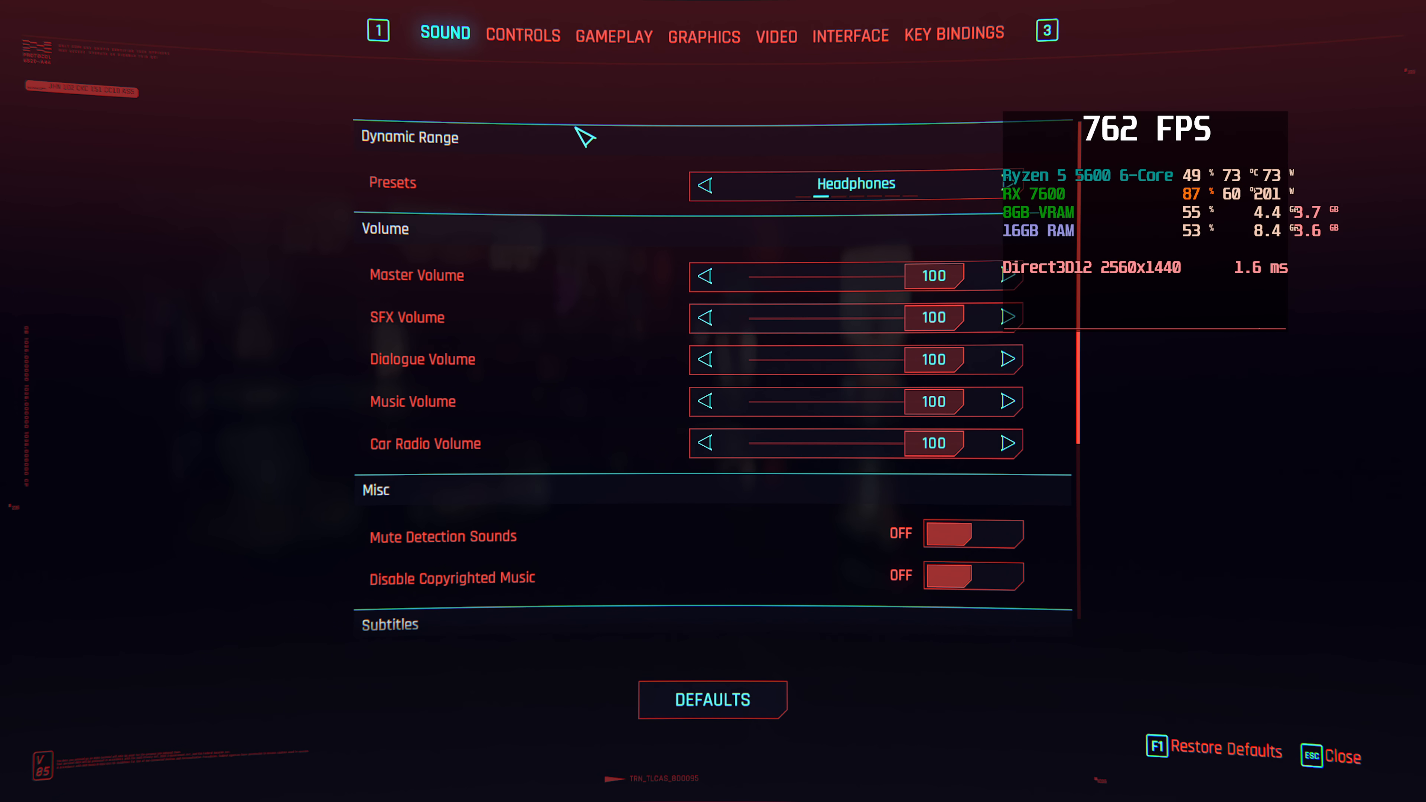
# Step: In Gameplay settings, cycle AMD SMT from Off through Auto to On and apply
pyautogui.click(613, 36)
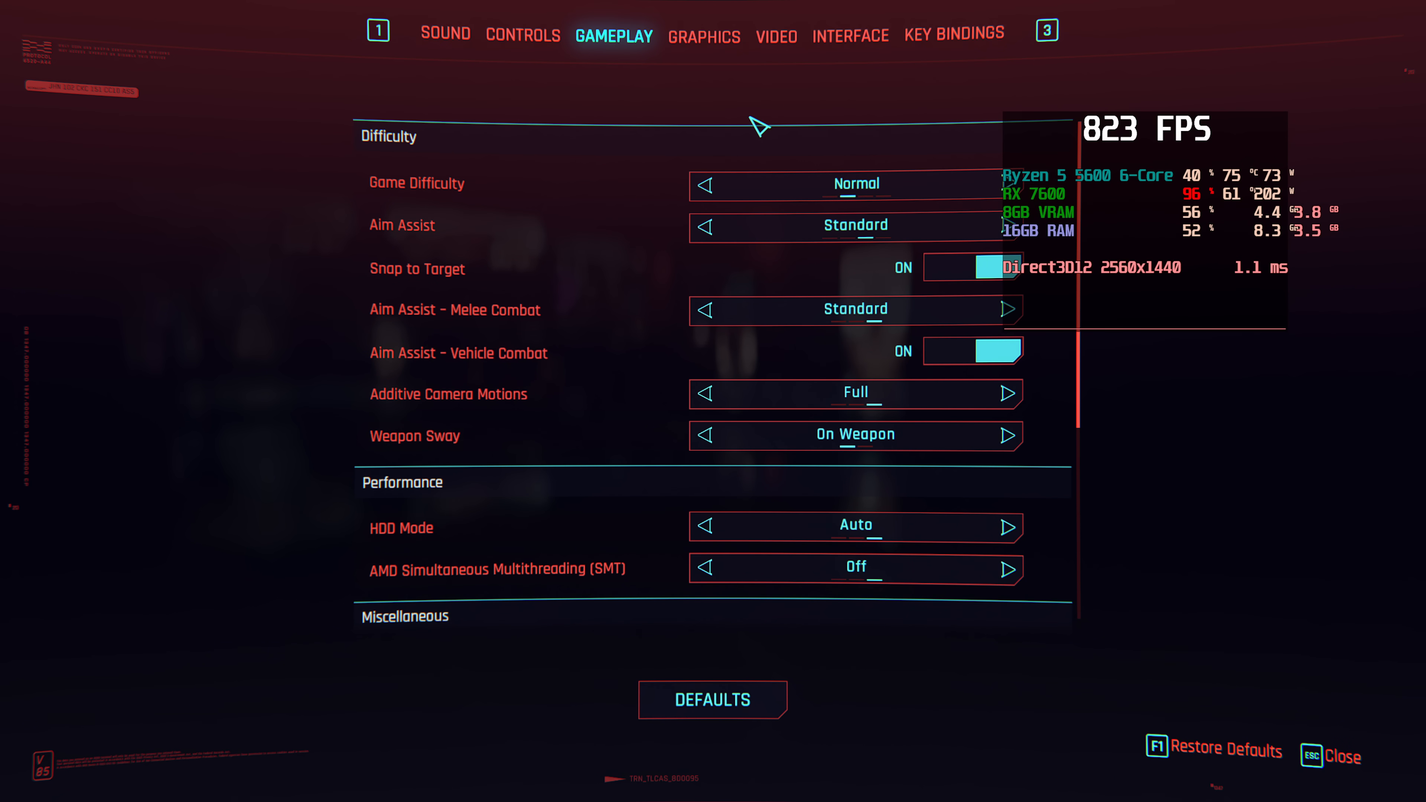
pyautogui.moveTo(623, 453)
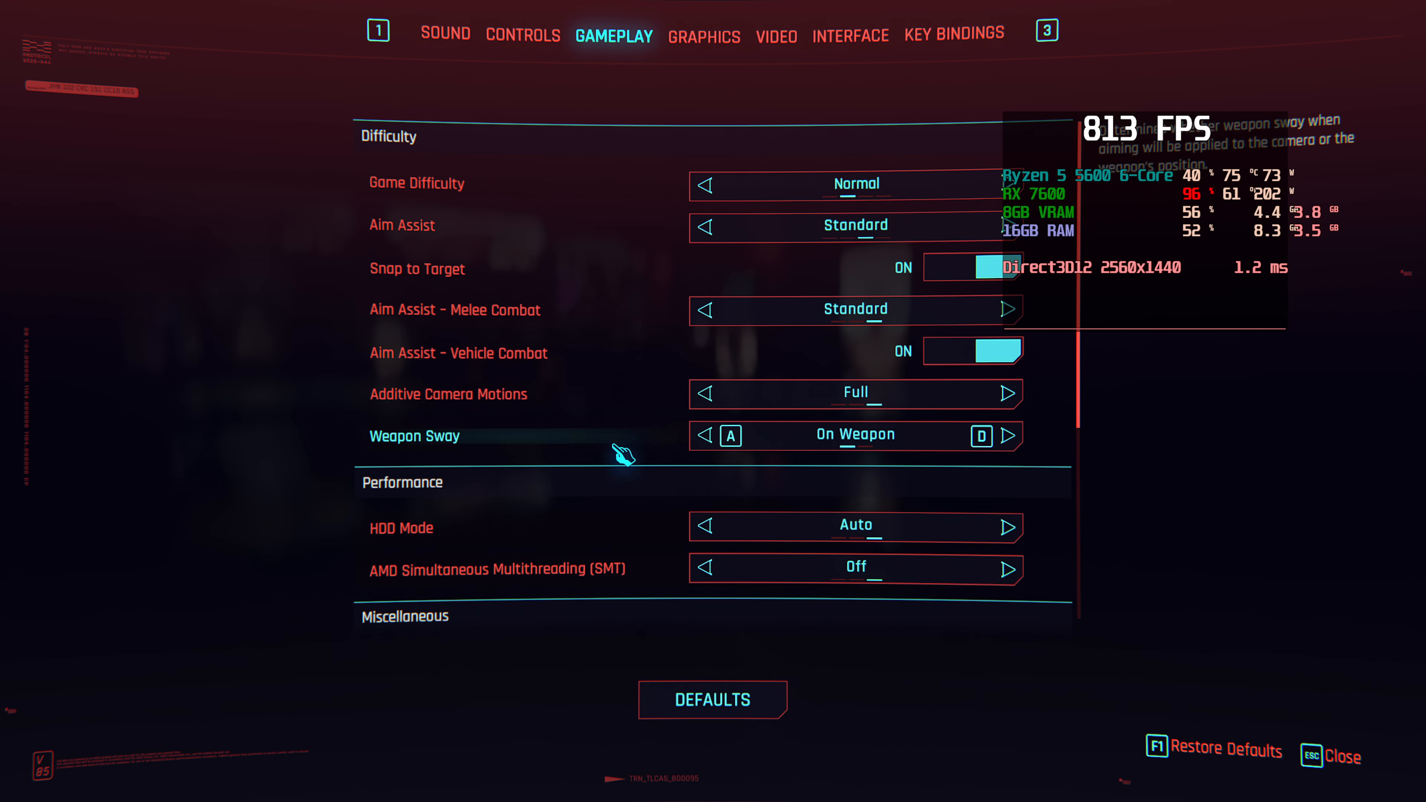
pyautogui.moveTo(718, 578)
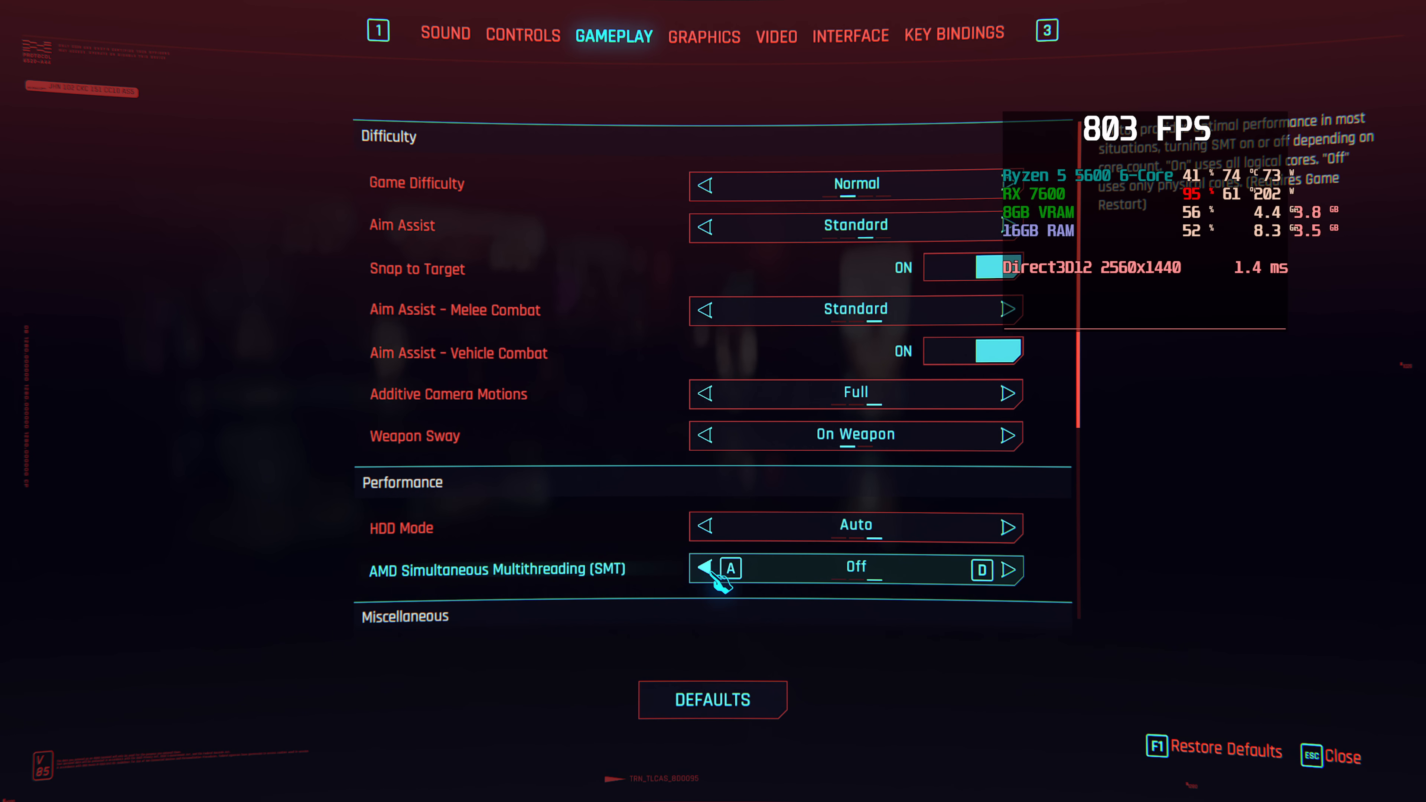
pyautogui.click(704, 567)
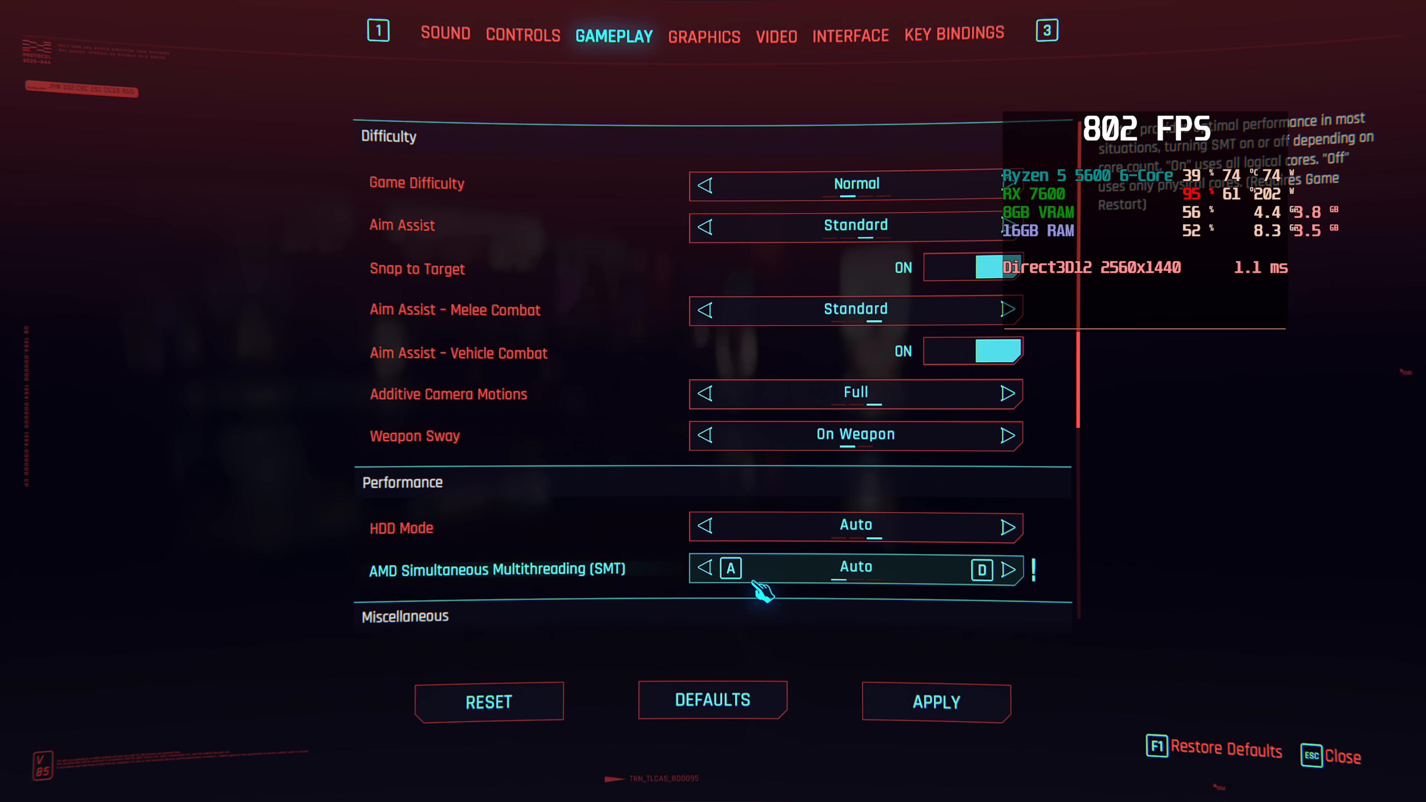
pyautogui.click(1008, 568)
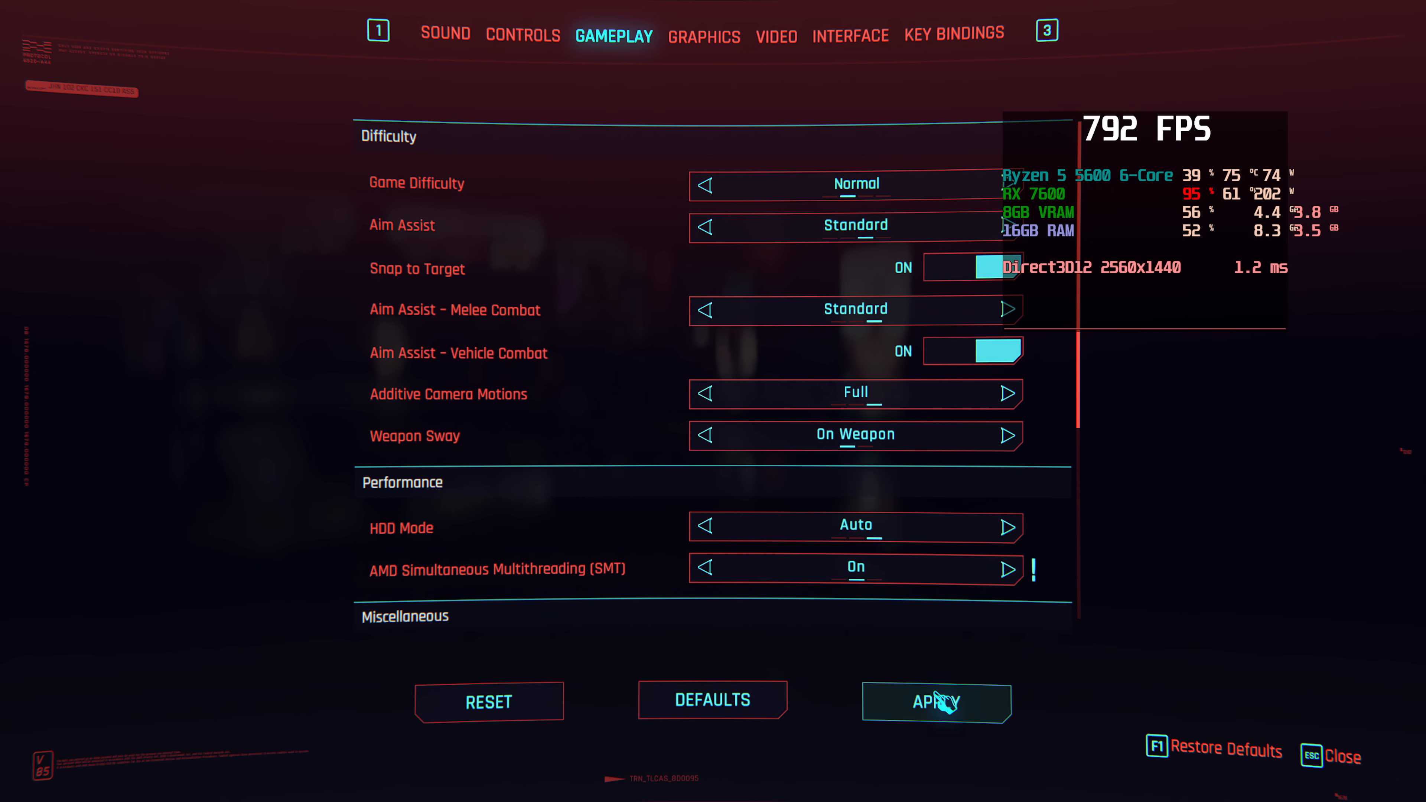
pyautogui.click(935, 701)
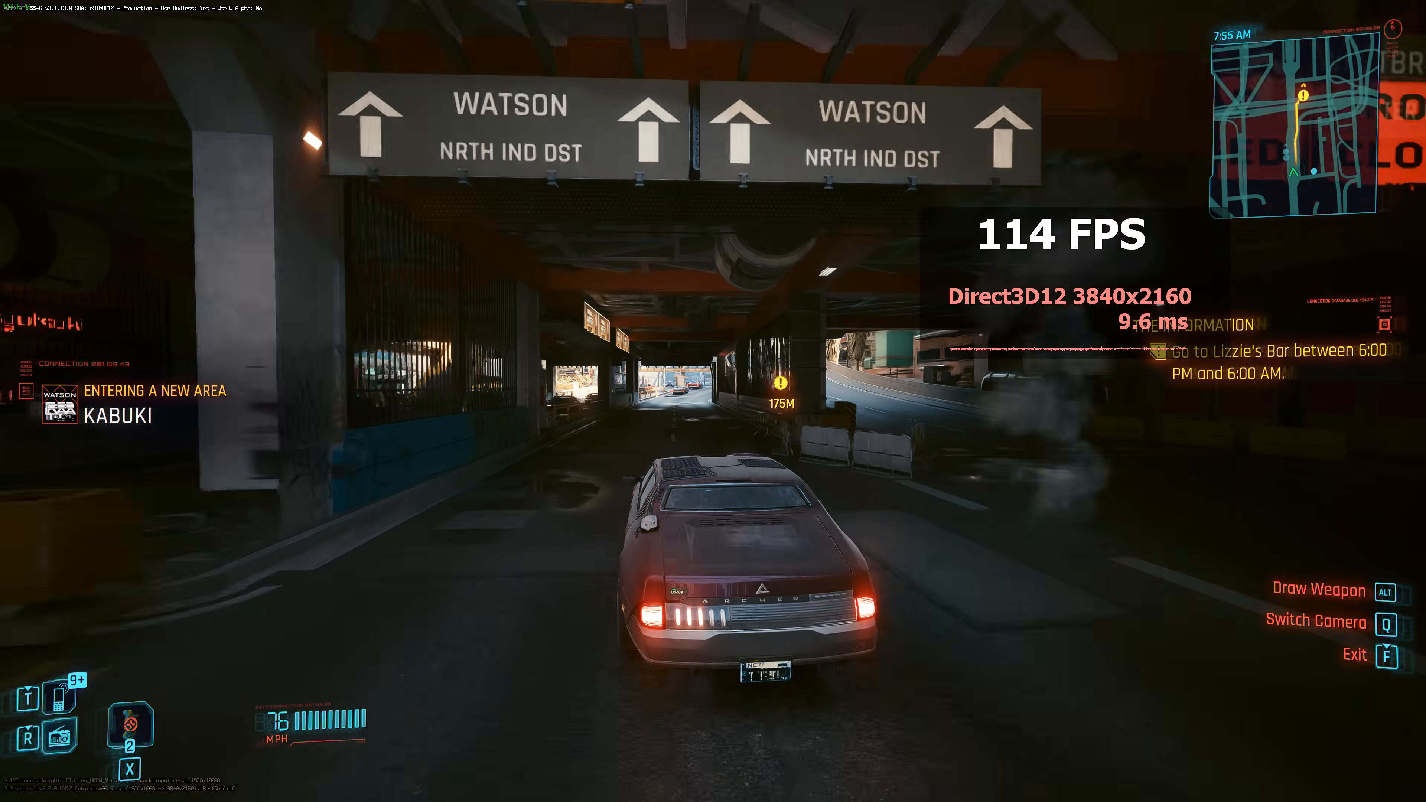
# Step: Drive the car forward through the Watson underpass into Kabuki
pyautogui.press('w')
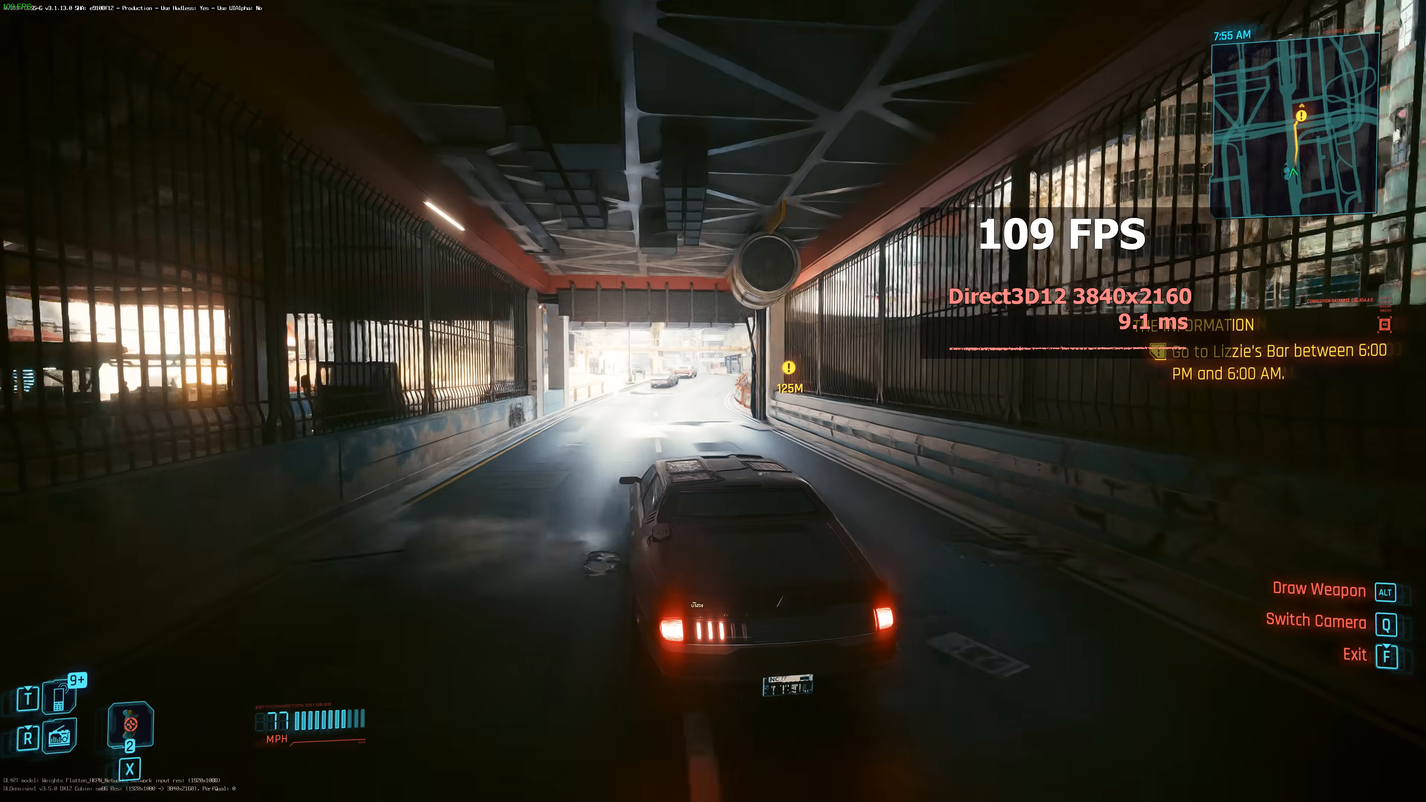